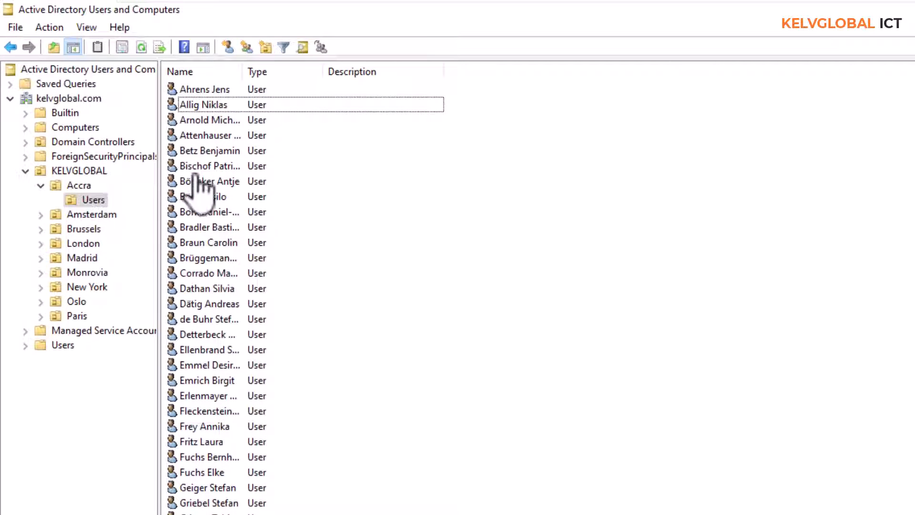
pyautogui.moveTo(117, 138)
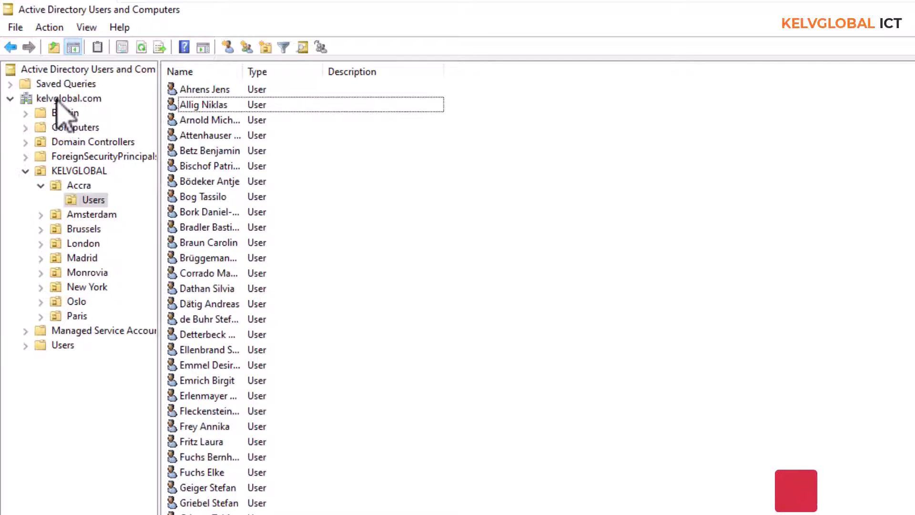
# Search the kelvglobal.com domain for users named 'jens' with Find
pyautogui.rightClick(68, 98)
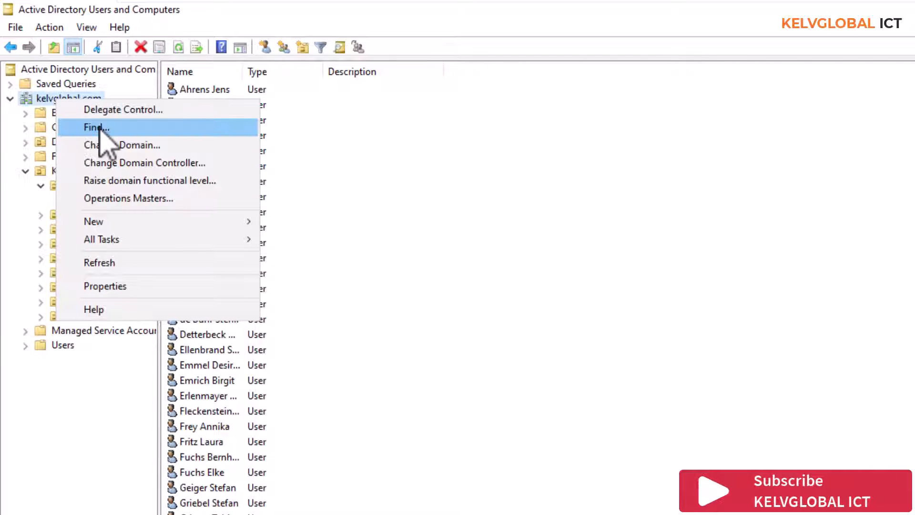
pyautogui.click(96, 128)
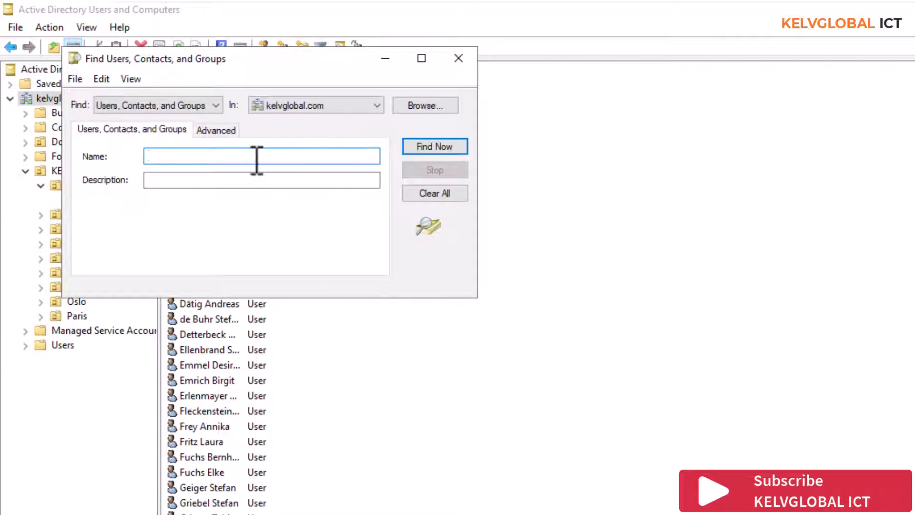
pyautogui.write('jl')
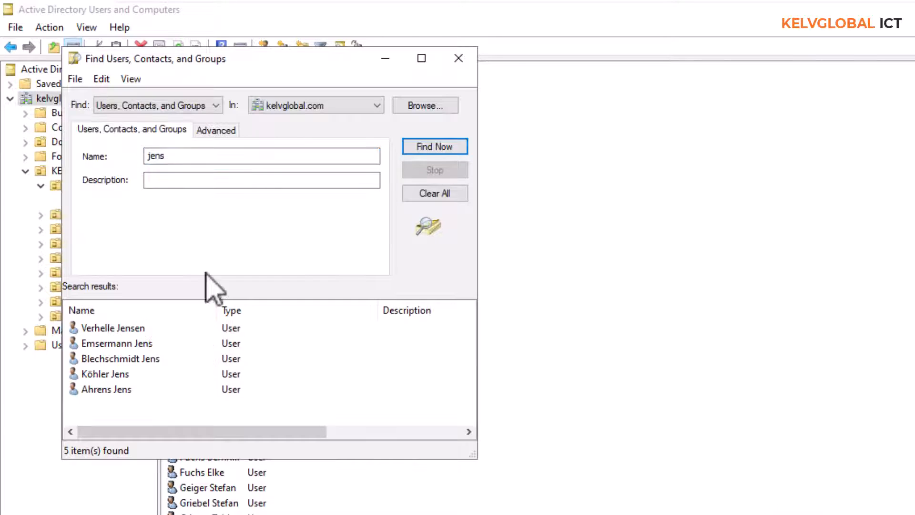
pyautogui.moveTo(127, 403)
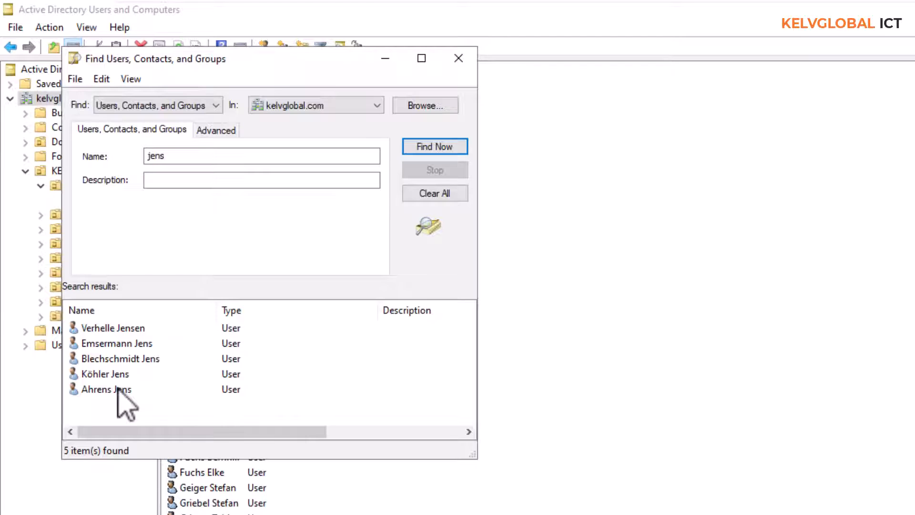
pyautogui.rightClick(102, 389)
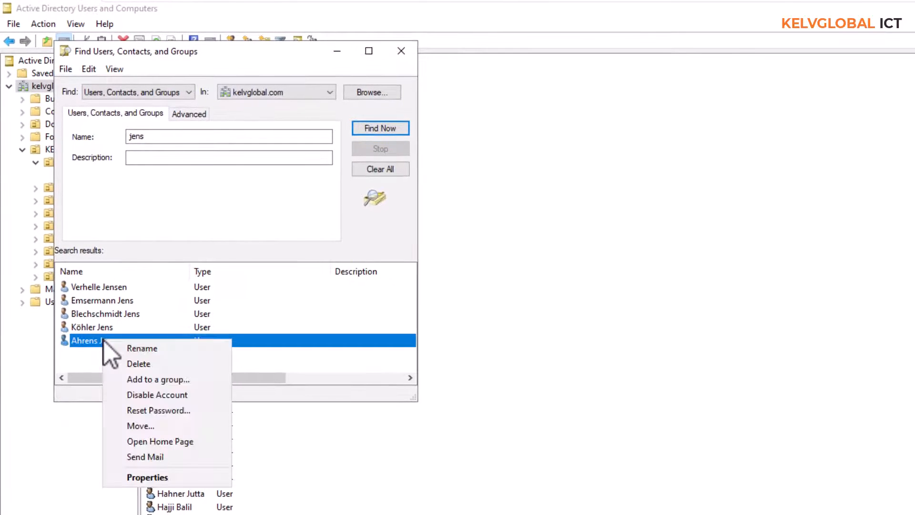
pyautogui.click(158, 410)
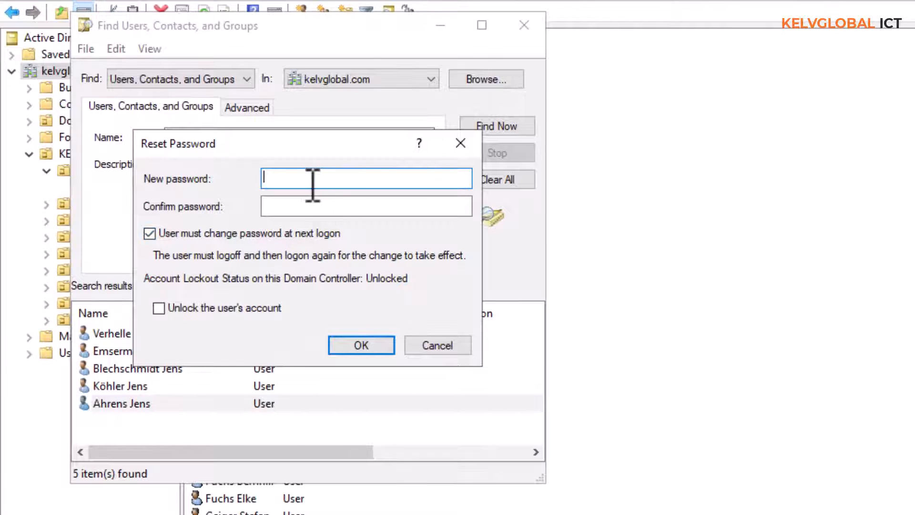
pyautogui.write('••')
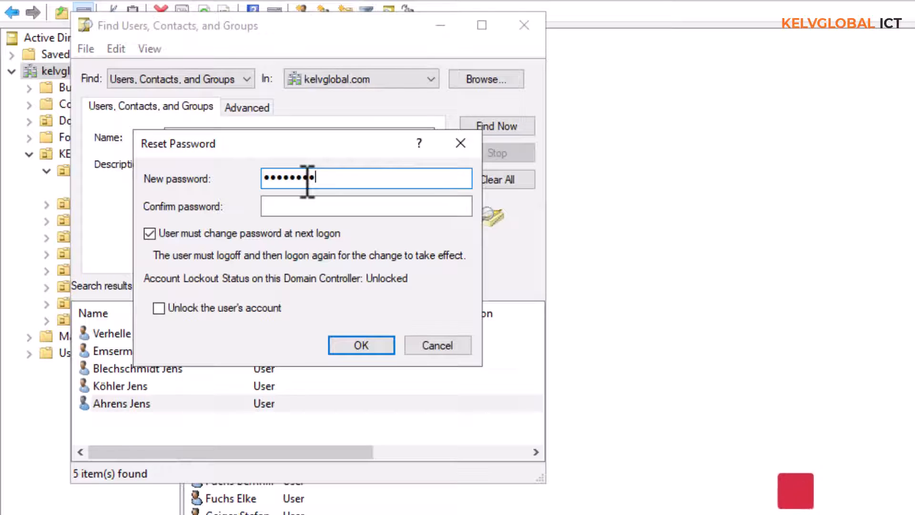
pyautogui.write('••••')
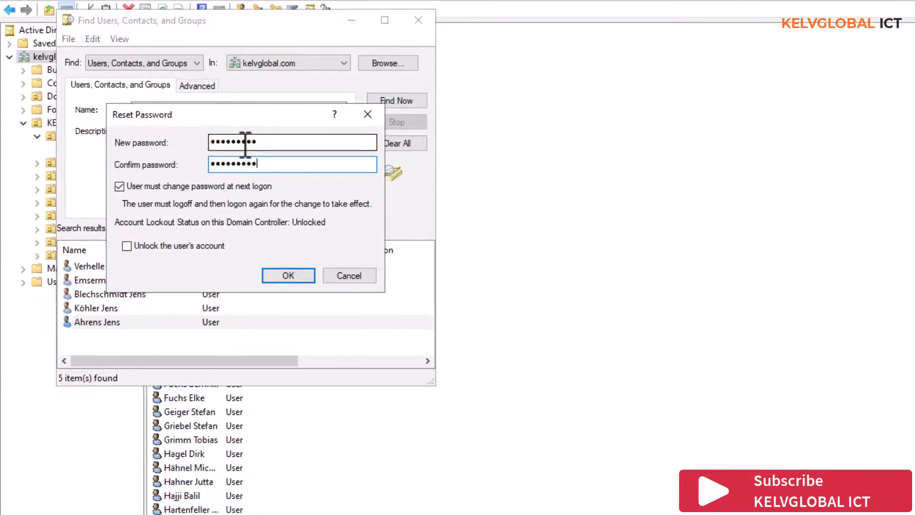
pyautogui.click(288, 275)
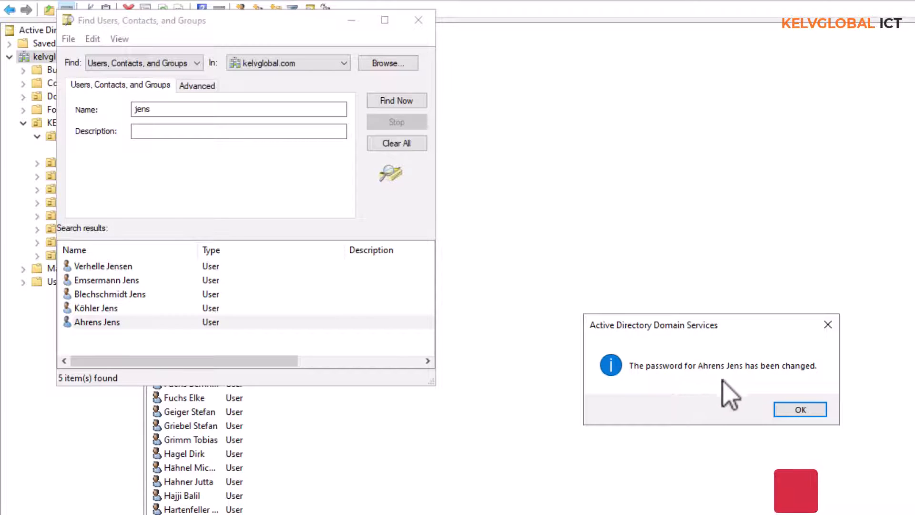
pyautogui.click(800, 409)
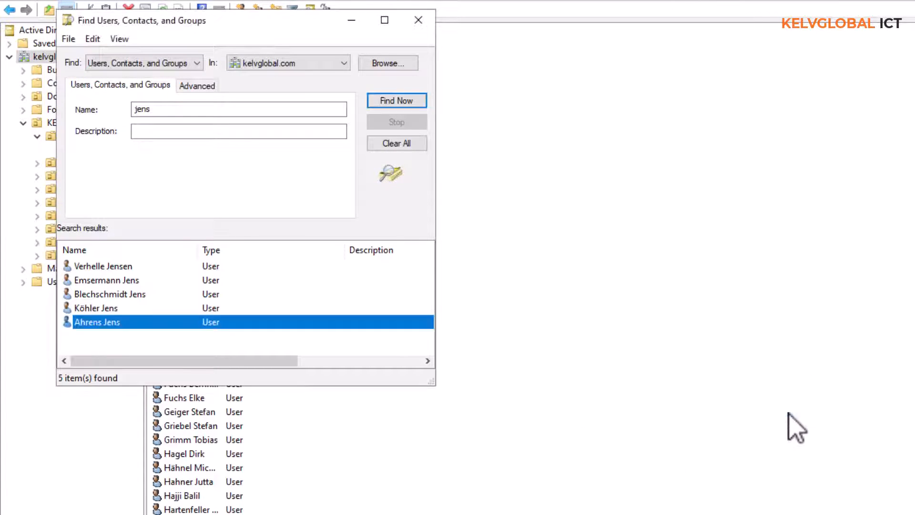